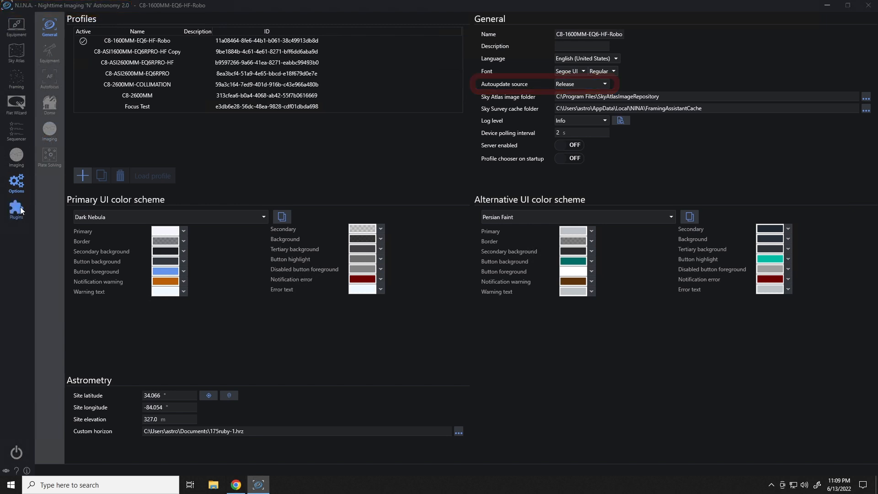
# Step: Show the Remote Copy plugin's details in the Available plugins catalog, confirming it's installed
pyautogui.click(16, 210)
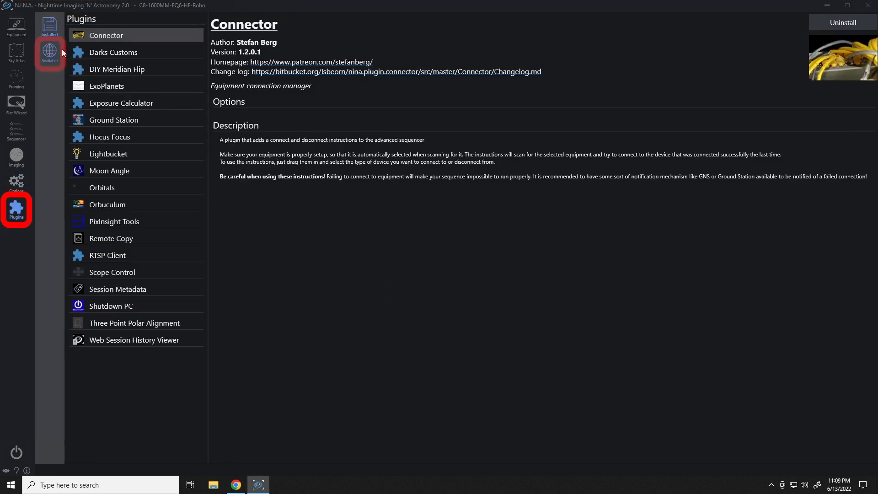
pyautogui.click(49, 53)
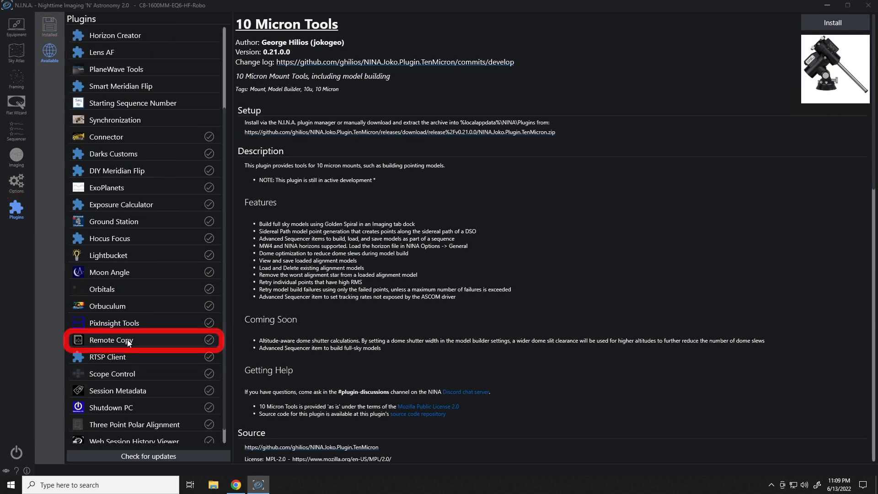
pyautogui.click(111, 340)
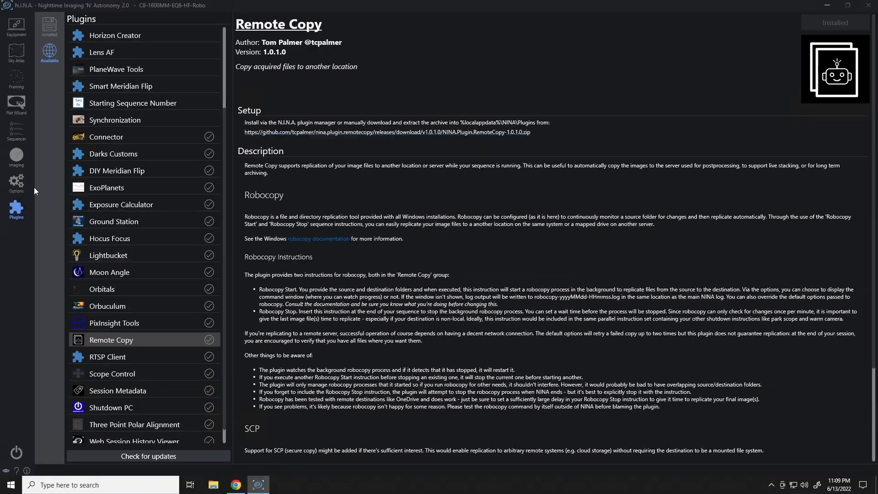
# Step: Display the Imaging file options showing the X:\NINA_SESSIONS\ image file path
pyautogui.click(17, 182)
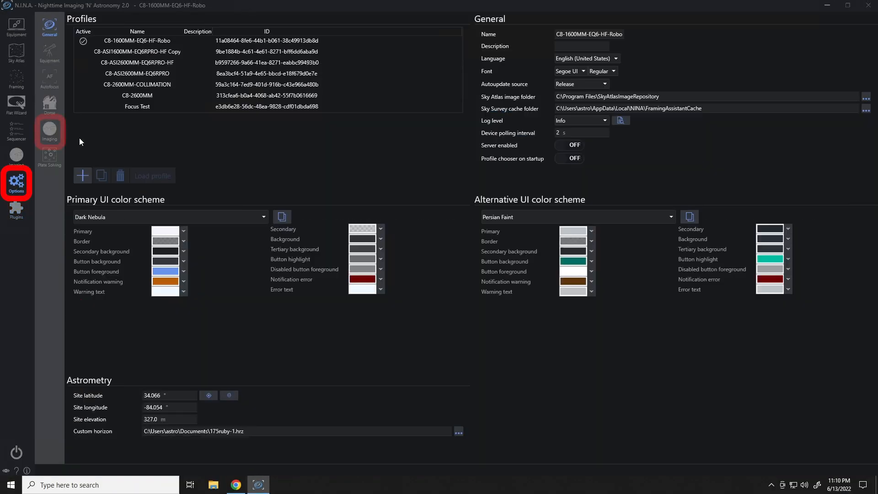
pyautogui.click(50, 131)
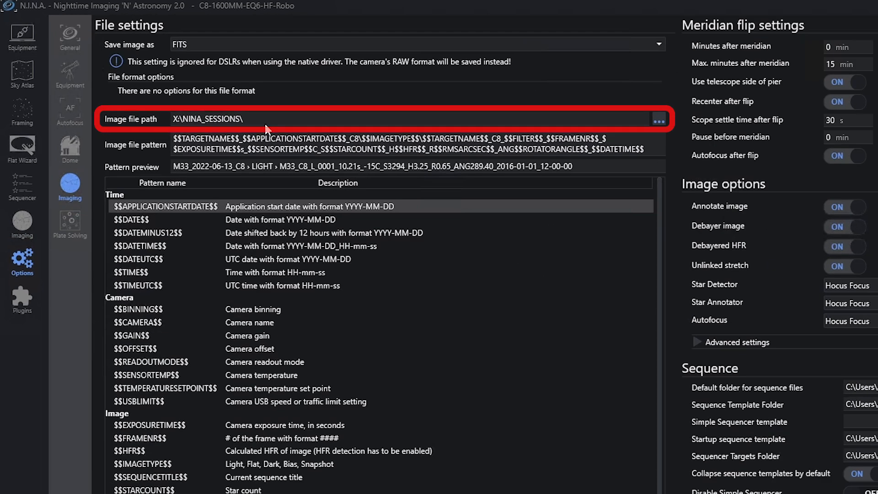
pyautogui.scroll(-3)
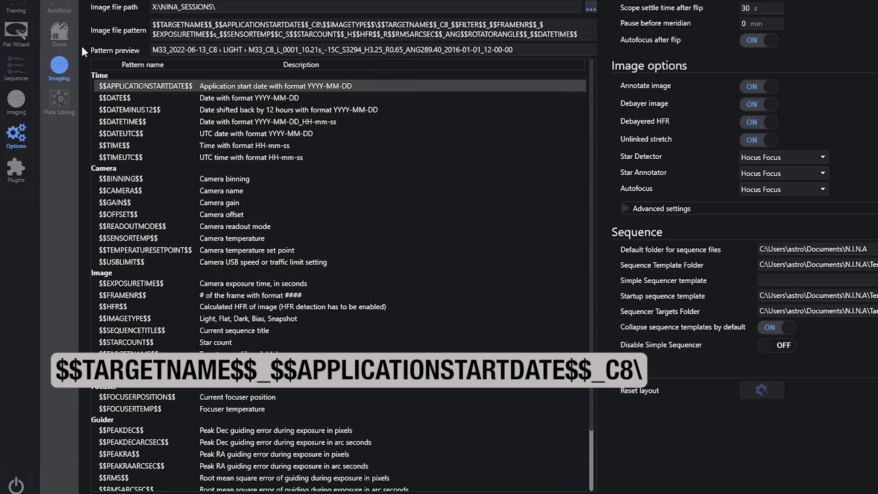
pyautogui.moveTo(102, 37)
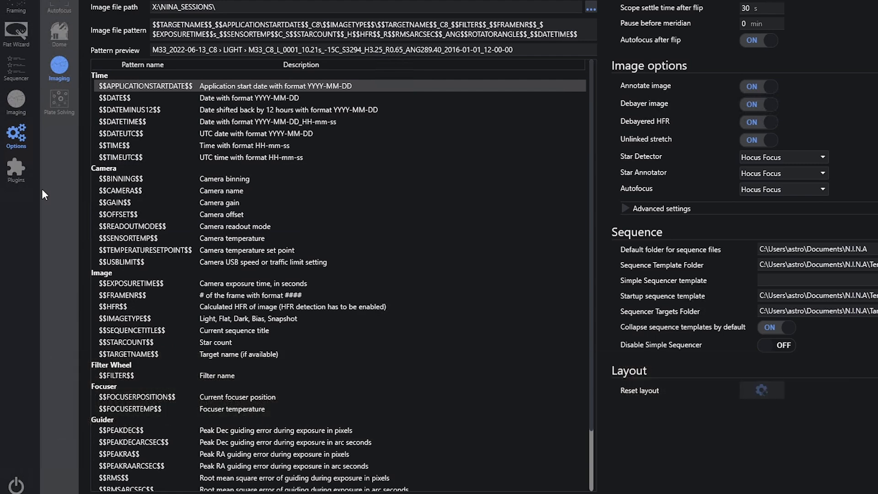
# Step: Revisit the Remote Copy plugin, then open the Advanced Sequencer with BASIC_STARTUP_PA
pyautogui.click(16, 210)
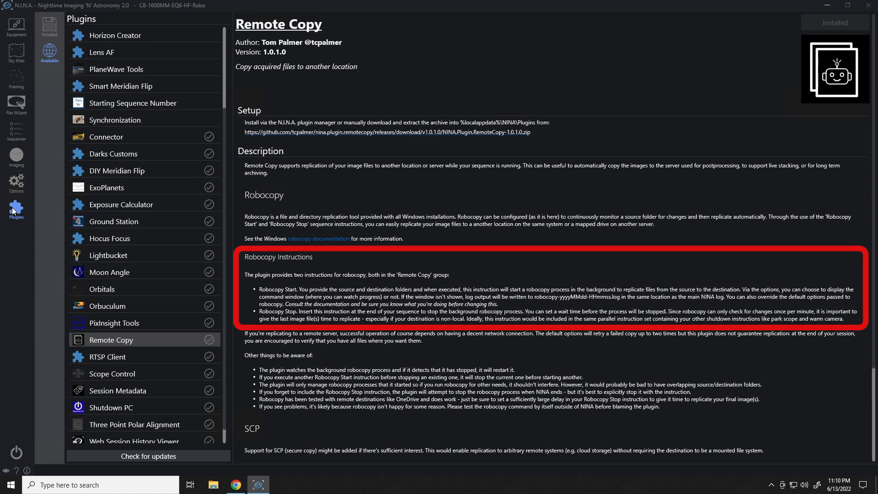
pyautogui.click(16, 132)
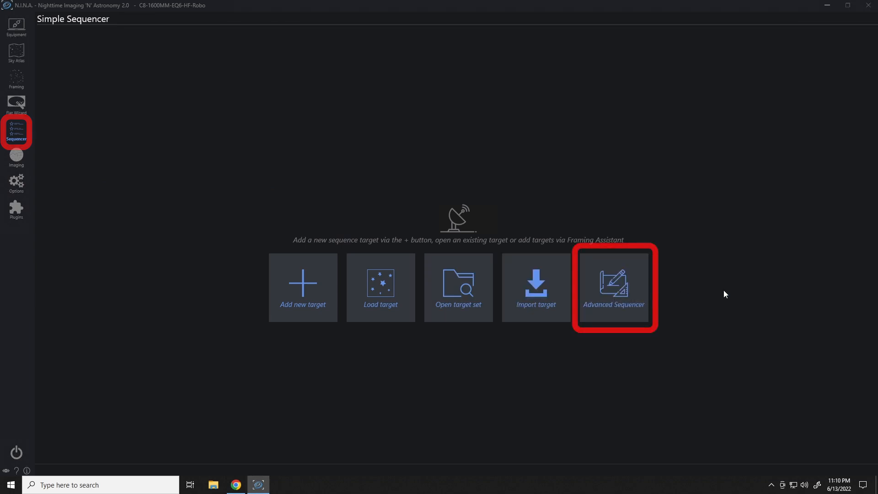
pyautogui.click(613, 287)
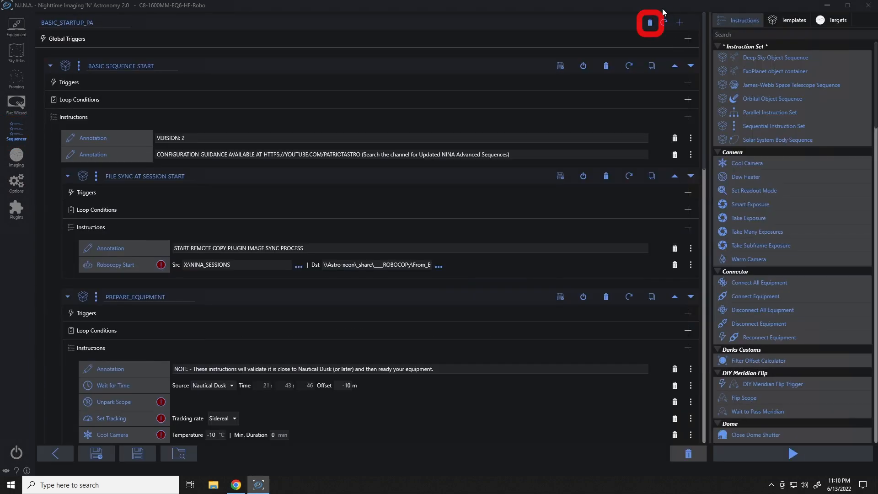
# Step: Clear the entire sequence, confirming the deletion with Yes
pyautogui.click(649, 22)
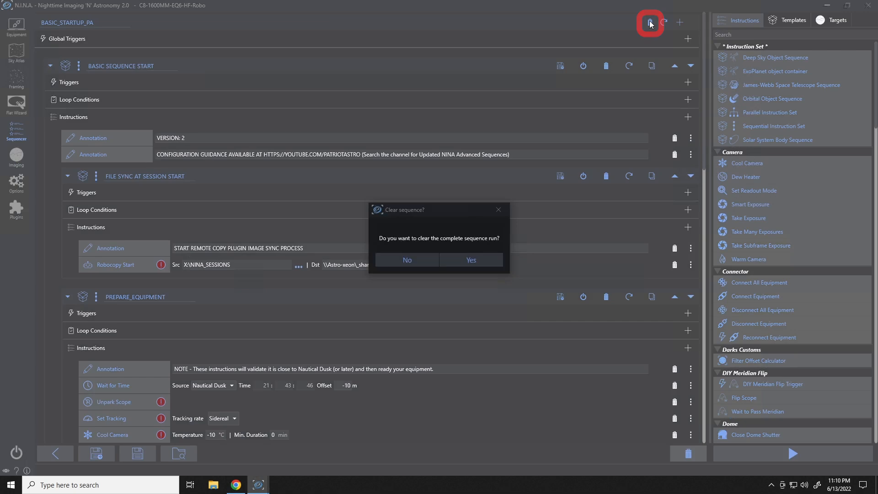
pyautogui.click(470, 259)
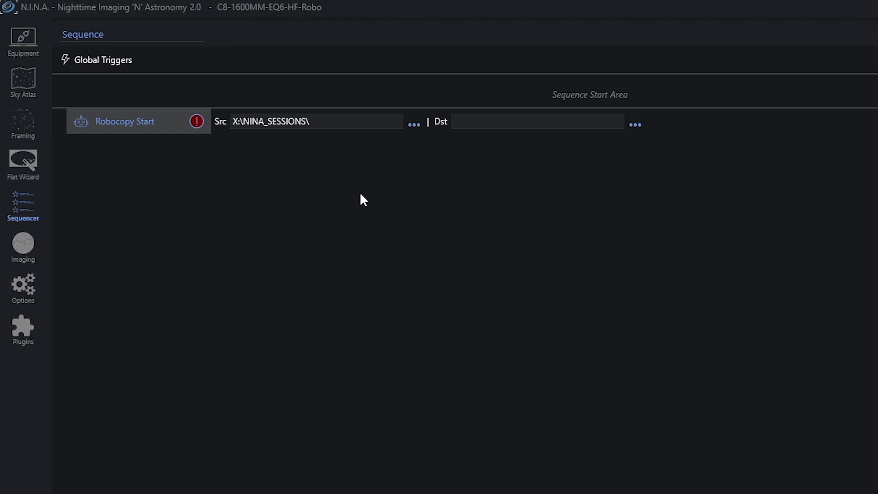
pyautogui.moveTo(368, 202)
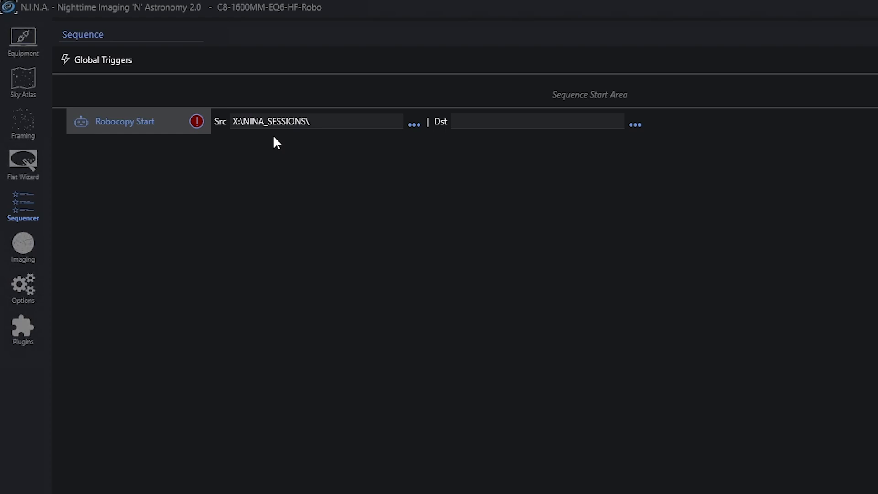
pyautogui.moveTo(280, 147)
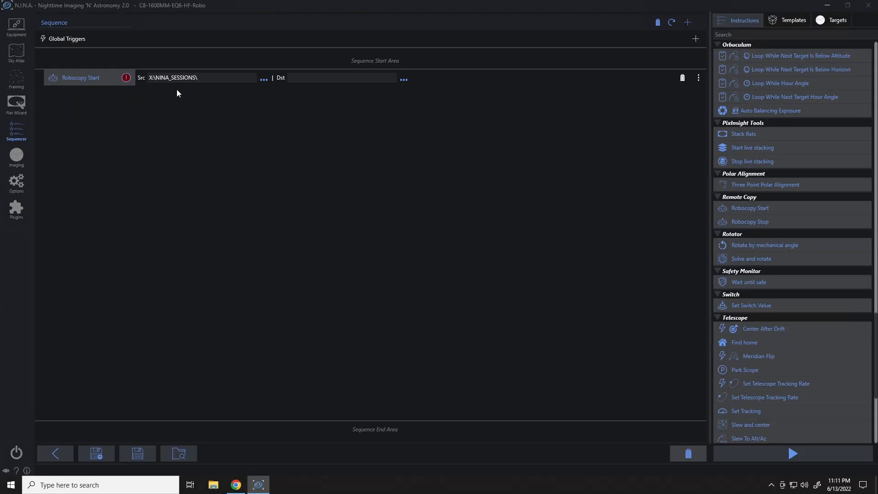
pyautogui.moveTo(596, 162)
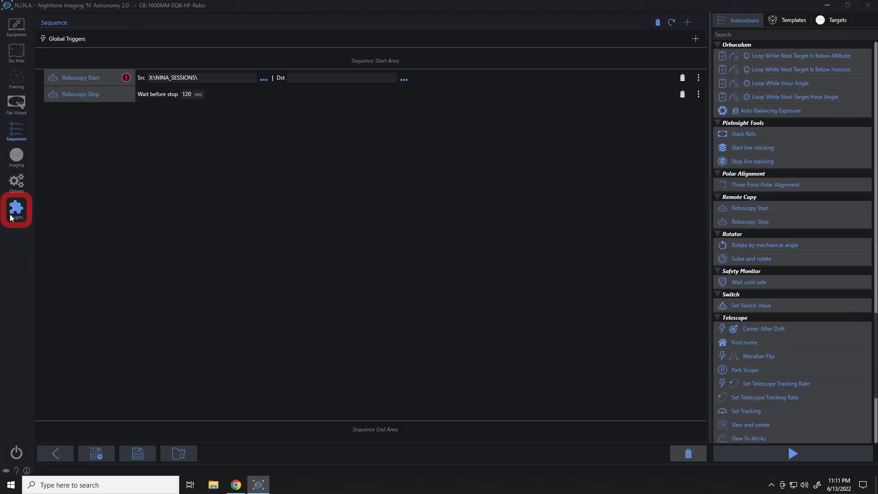
pyautogui.click(15, 207)
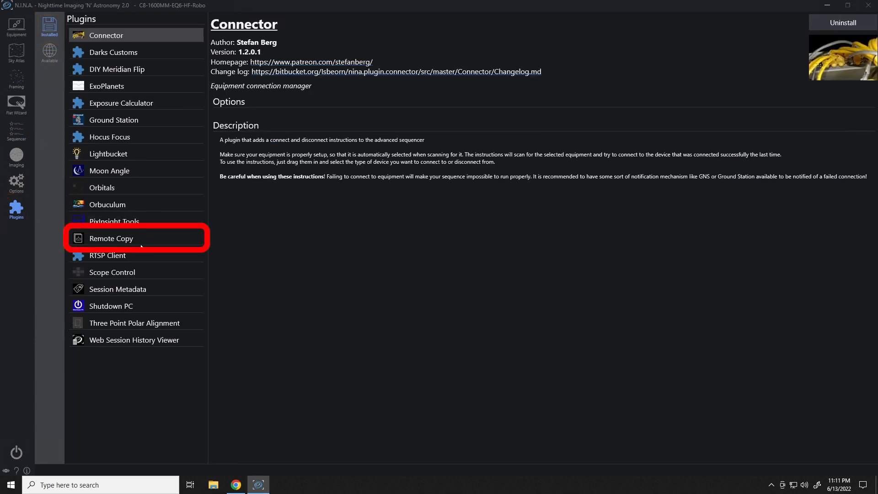
pyautogui.click(110, 238)
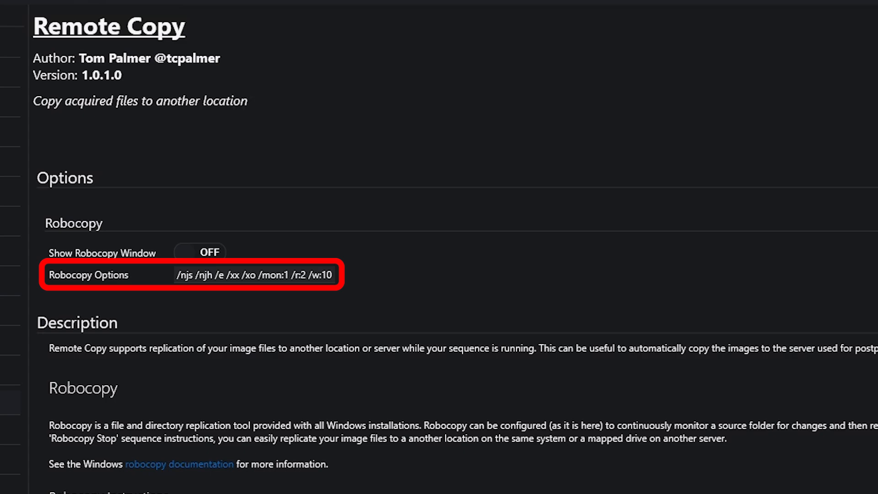
pyautogui.click(17, 132)
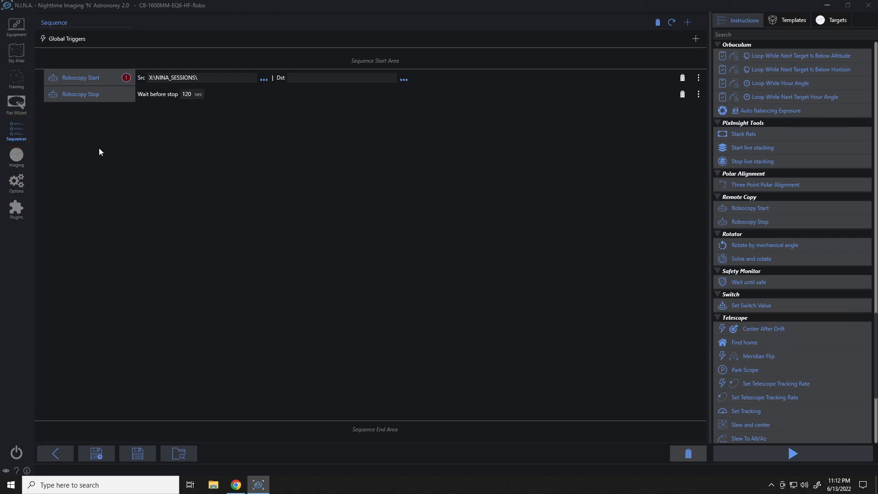
pyautogui.moveTo(181, 115)
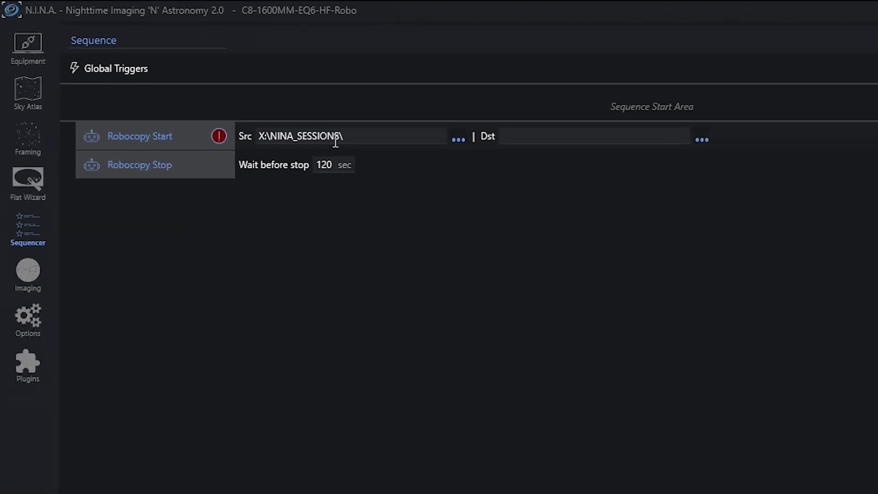
pyautogui.moveTo(690, 160)
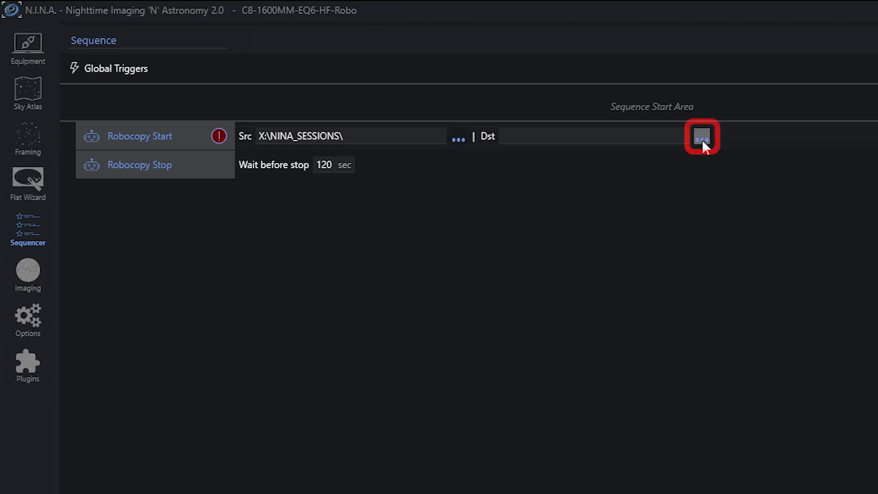
# Step: Browse the destination picker through Network > ASTRO-XEON > _transfer > _ROBOCOPy
pyautogui.click(701, 137)
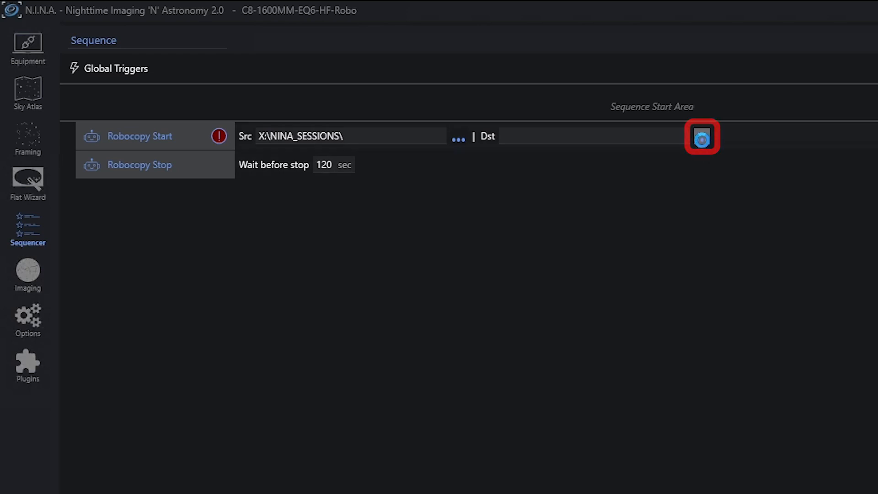
pyautogui.click(702, 138)
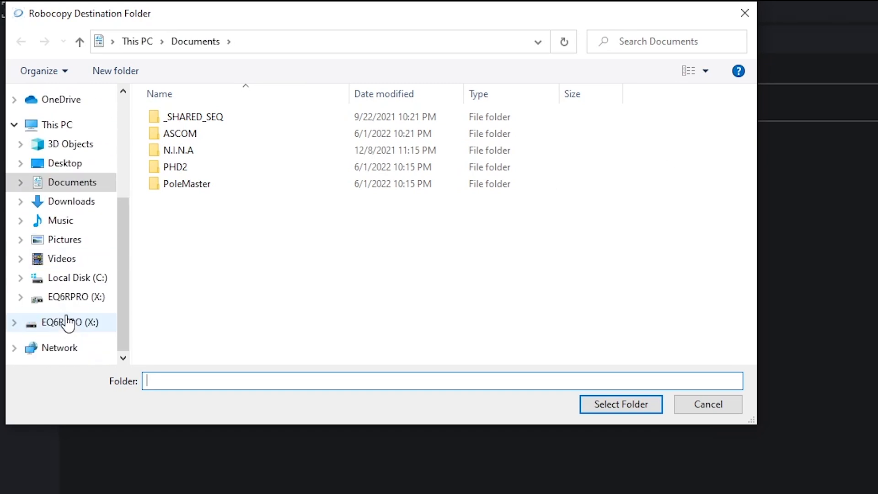
pyautogui.click(59, 347)
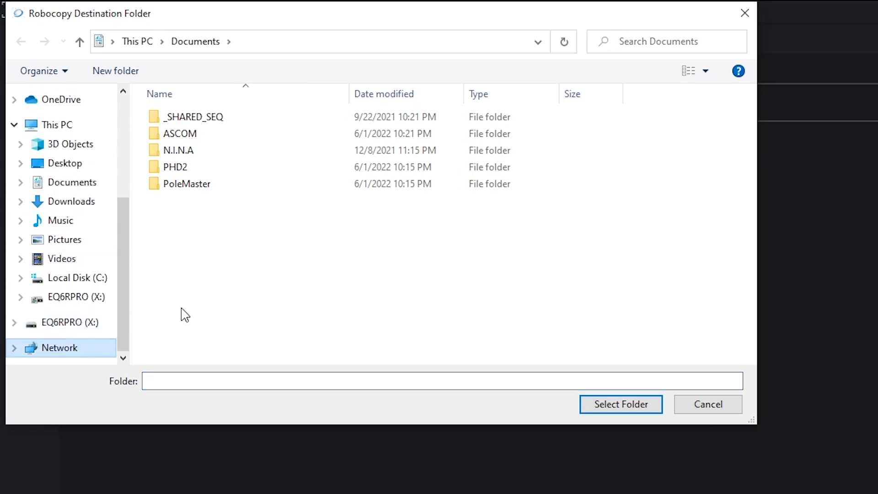
pyautogui.click(445, 132)
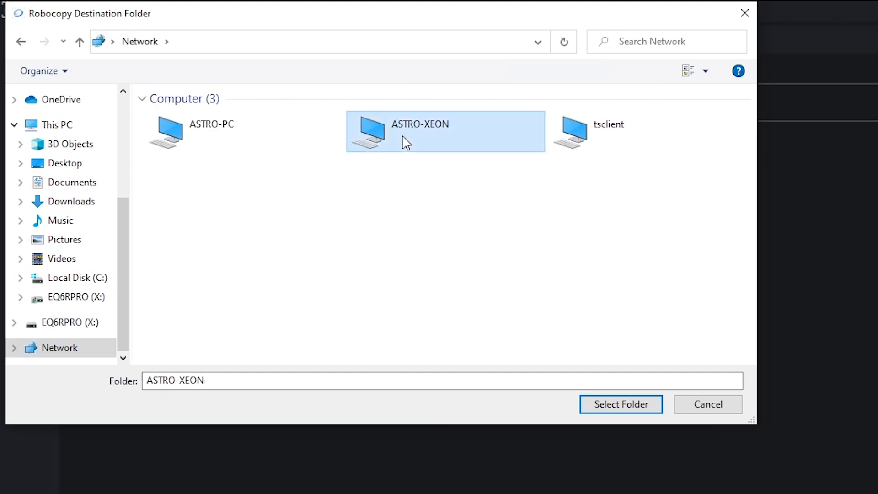
pyautogui.doubleClick(419, 124)
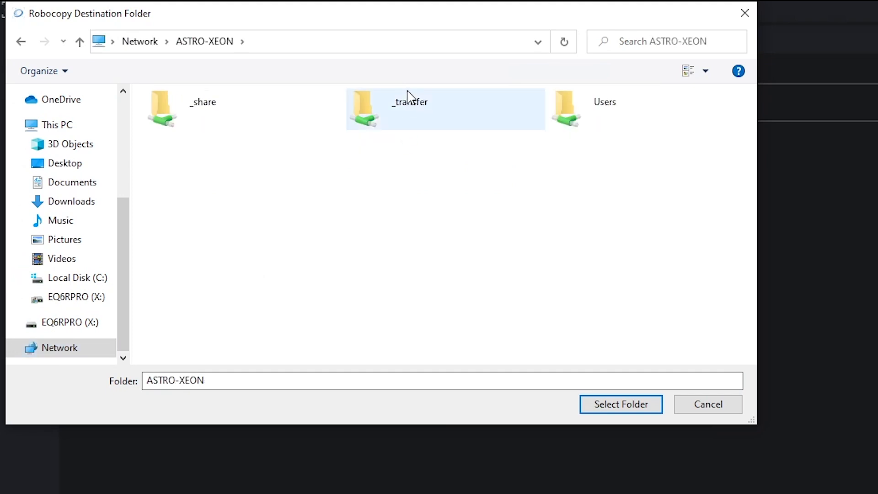
pyautogui.click(409, 102)
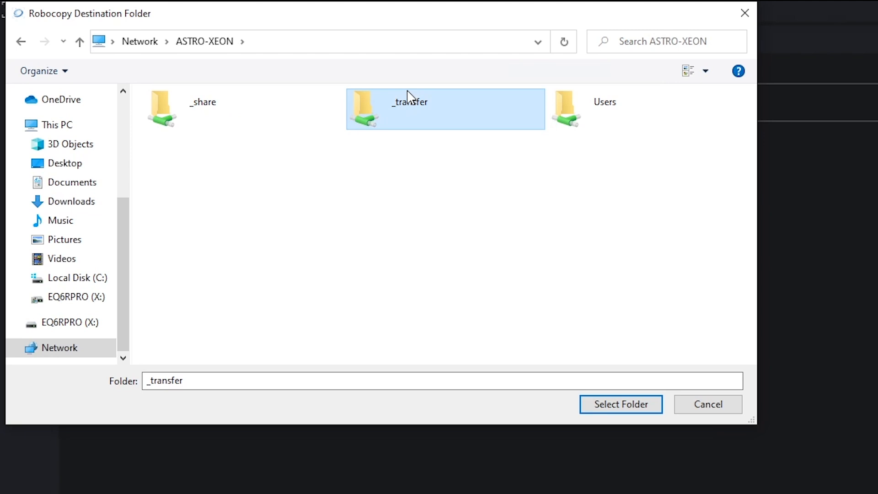
pyautogui.doubleClick(409, 109)
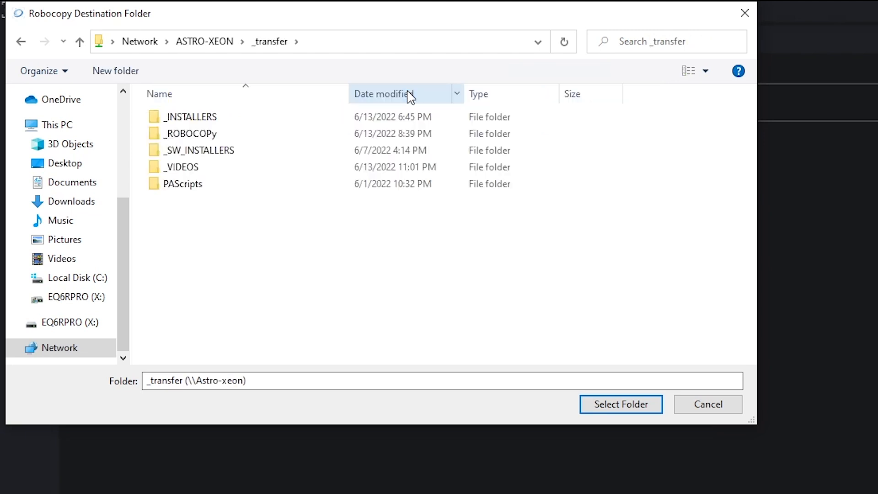
pyautogui.click(191, 116)
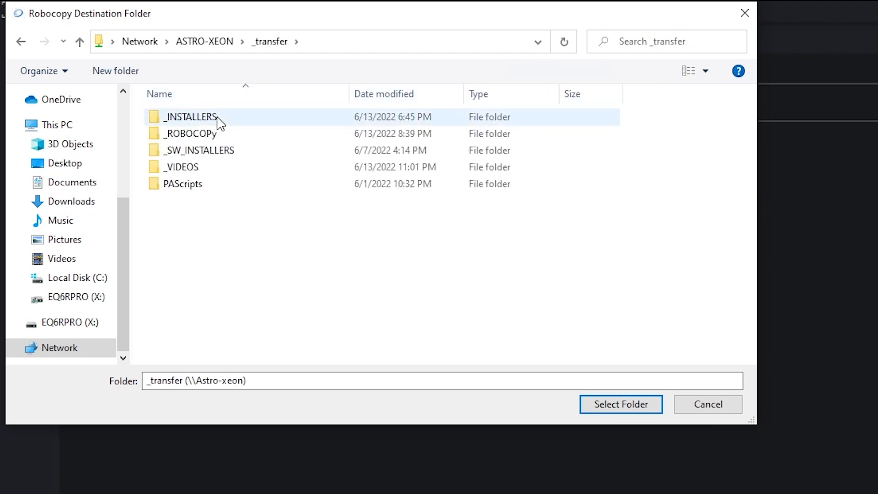
pyautogui.click(191, 133)
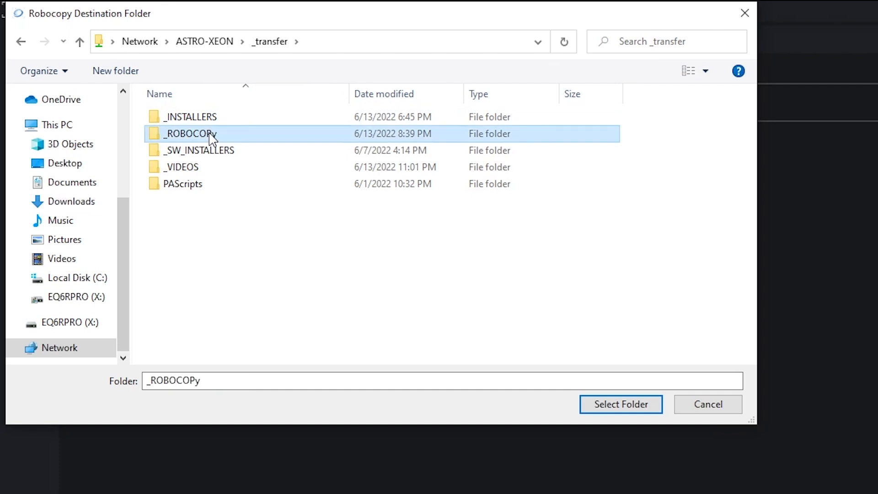
pyautogui.doubleClick(190, 133)
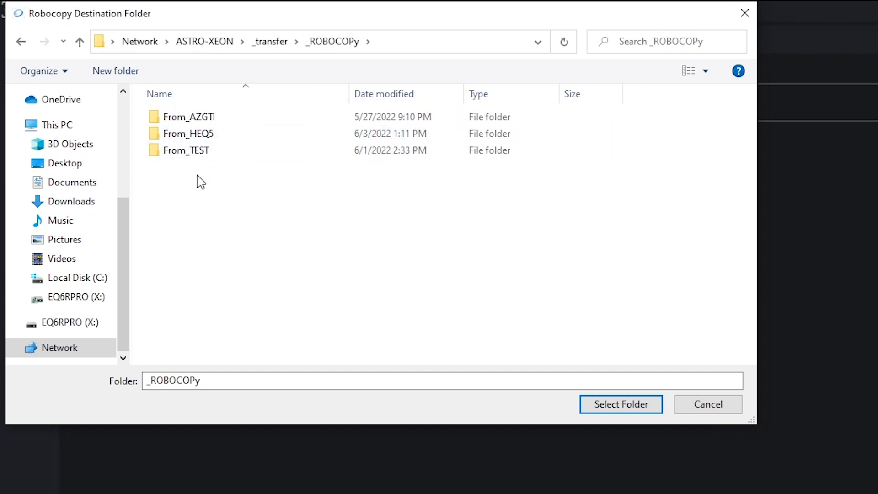
pyautogui.moveTo(201, 202)
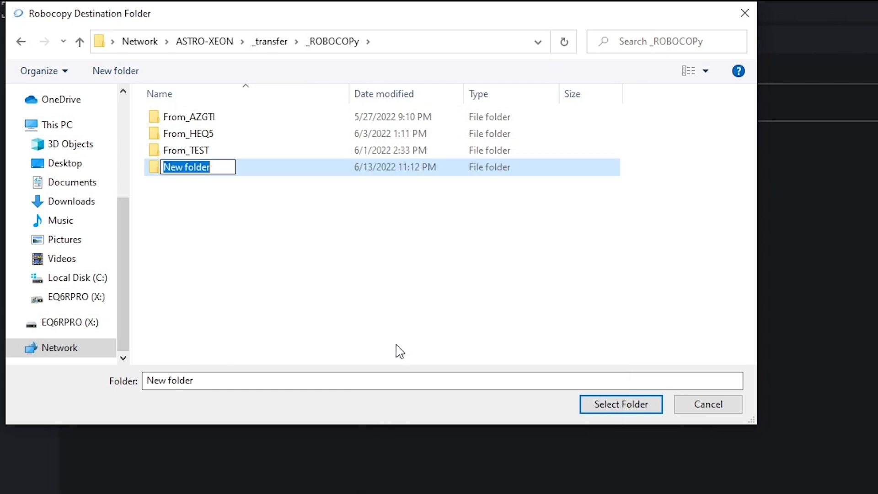
# Step: Name the new folder From_EQ6 and select From_EQ6\NINA_SESSIONS as the destination
pyautogui.write('From_EQ')
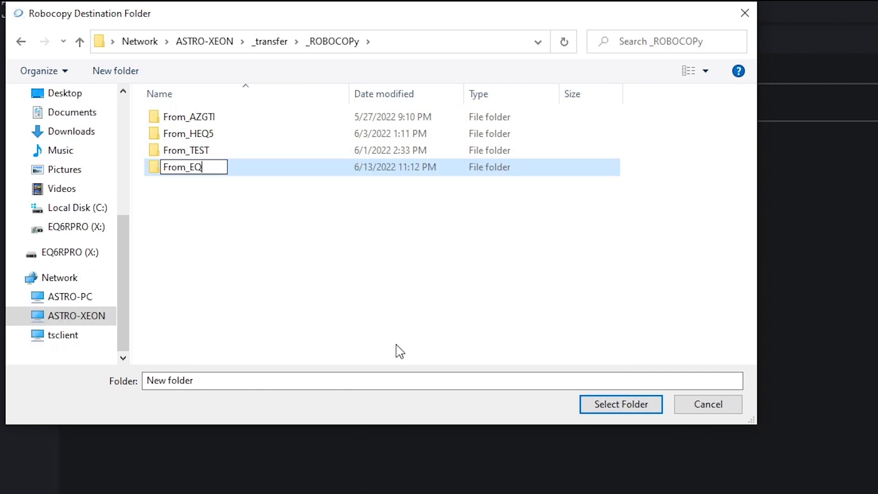
pyautogui.write('6')
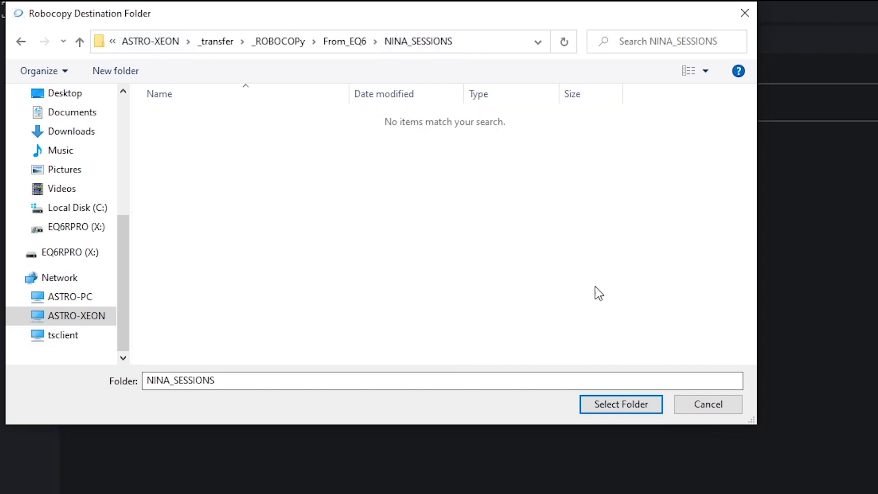
pyautogui.click(620, 404)
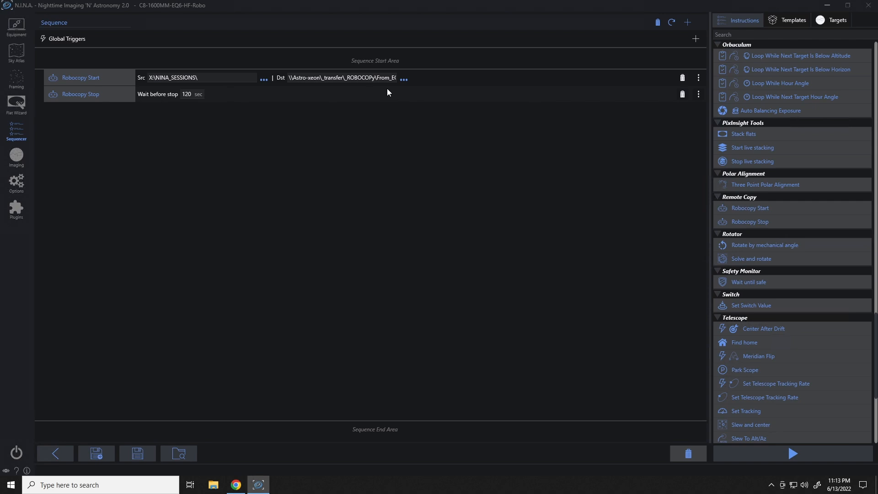
pyautogui.moveTo(248, 286)
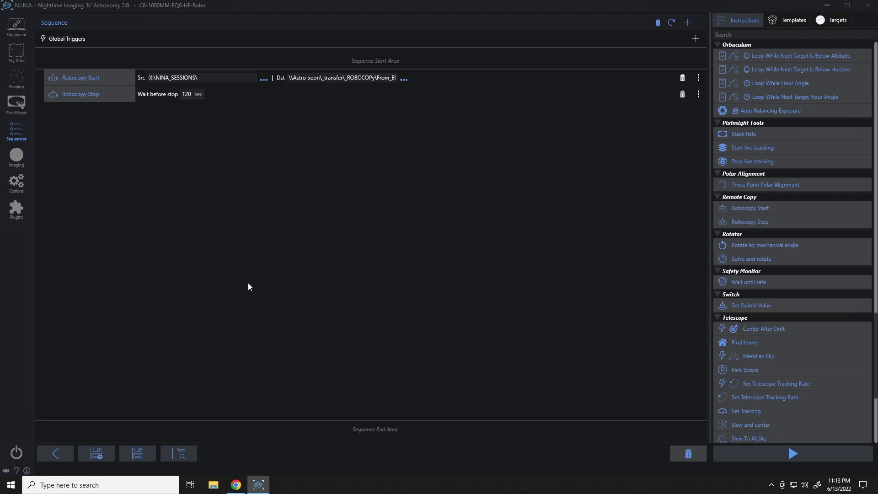
pyautogui.moveTo(217, 480)
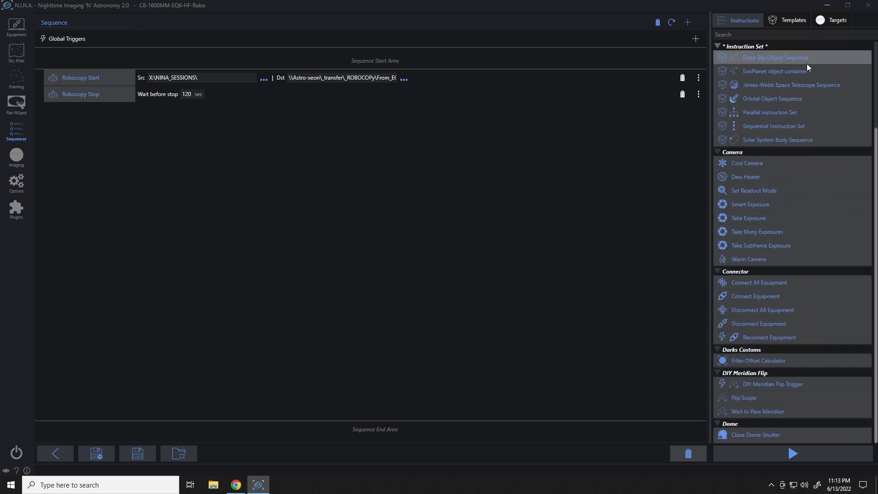
# Step: Insert a Deep Sky Object Sequence and name its target NGC_RoboTest1
pyautogui.click(775, 57)
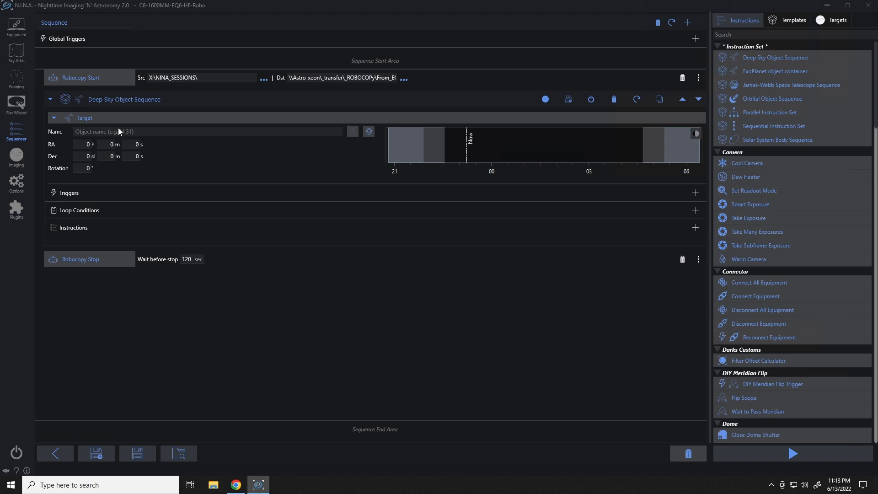
pyautogui.write('NGC_Robo')
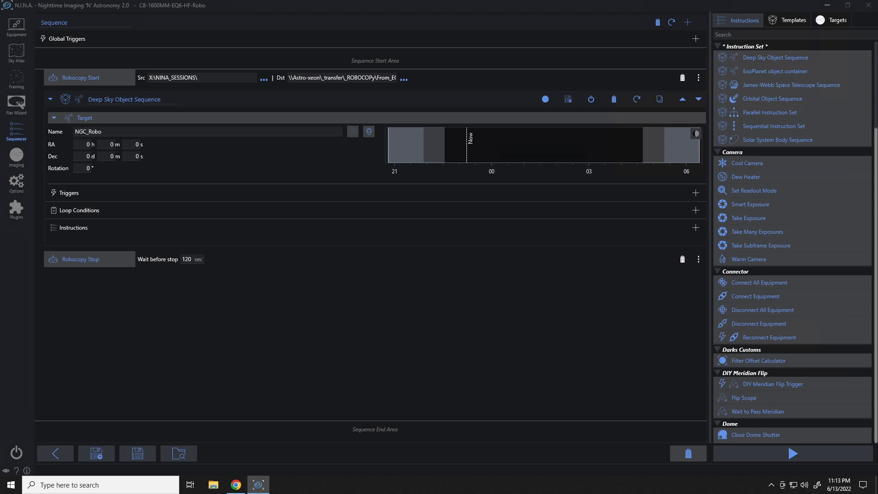
pyautogui.write('Test1')
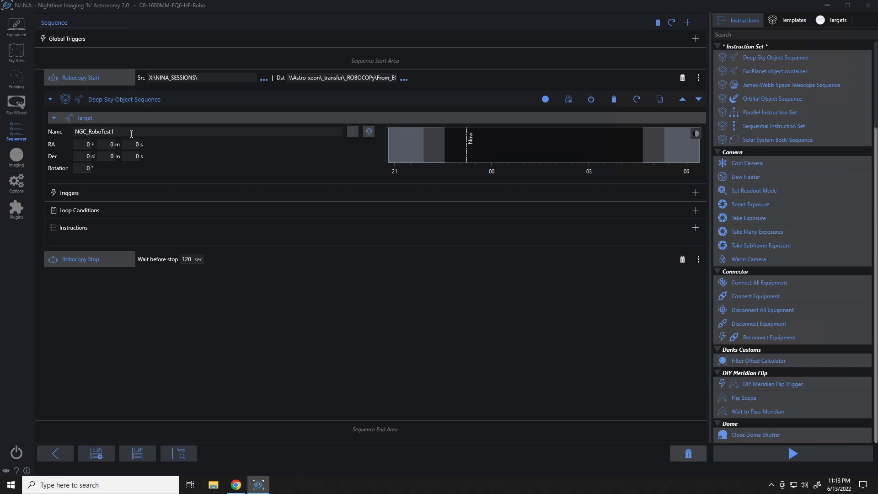
pyautogui.moveTo(131, 141)
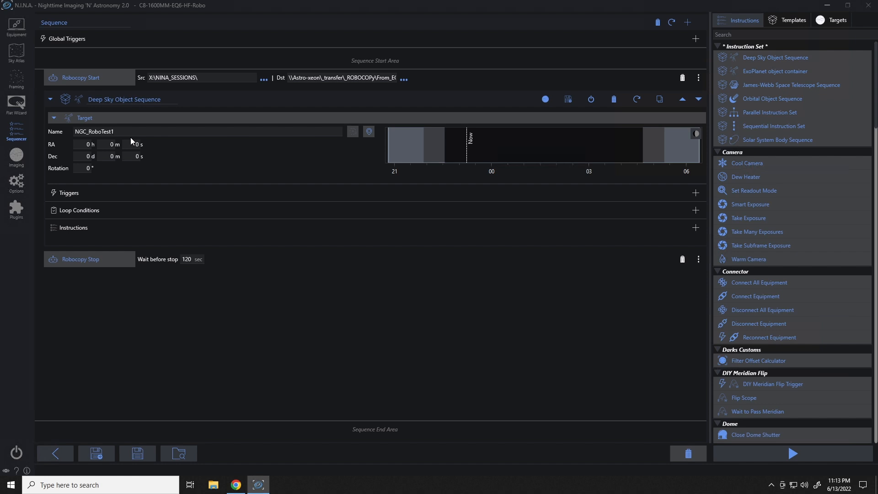
pyautogui.moveTo(442, 162)
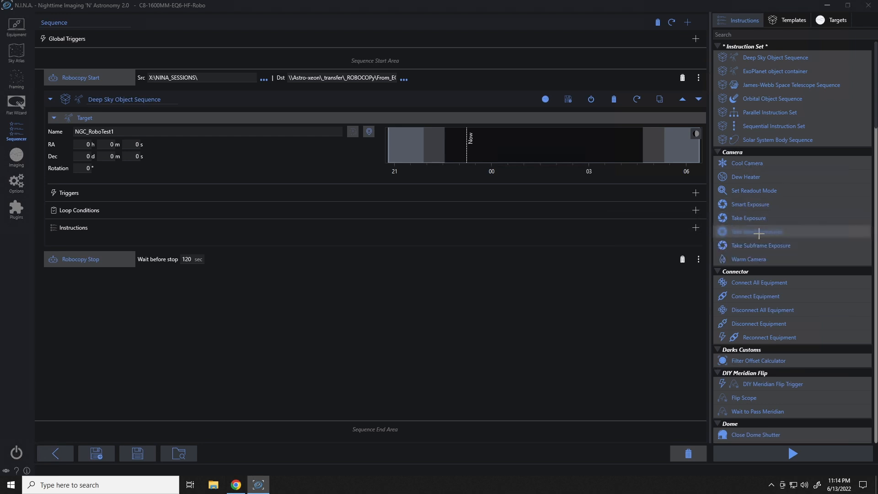
# Step: Add Take Many Exposures with a Loop For Iterations condition set to 3
pyautogui.click(757, 231)
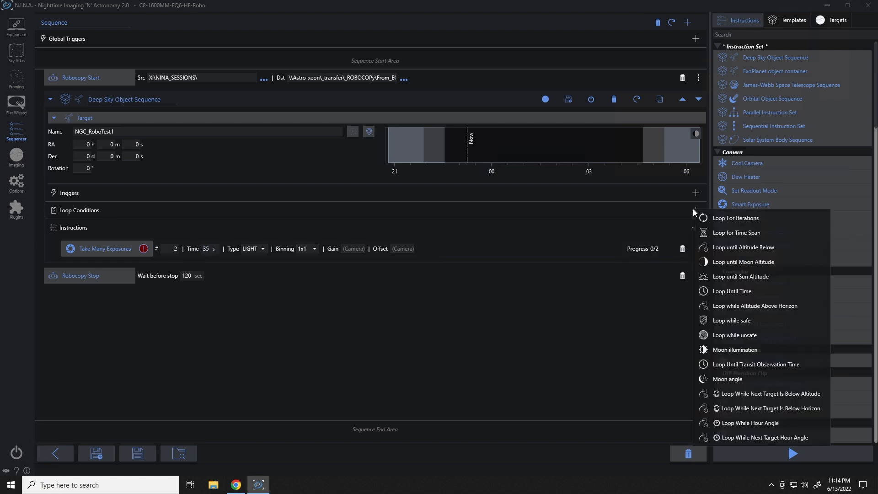
pyautogui.click(735, 218)
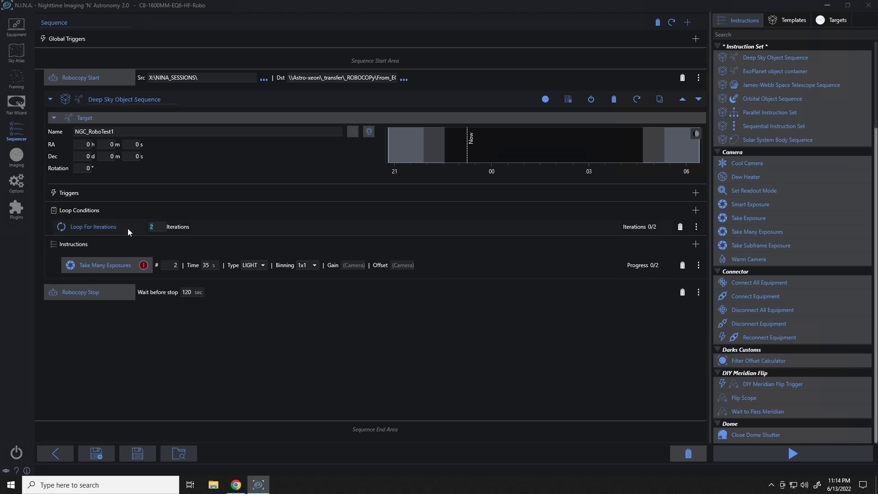
pyautogui.write('3')
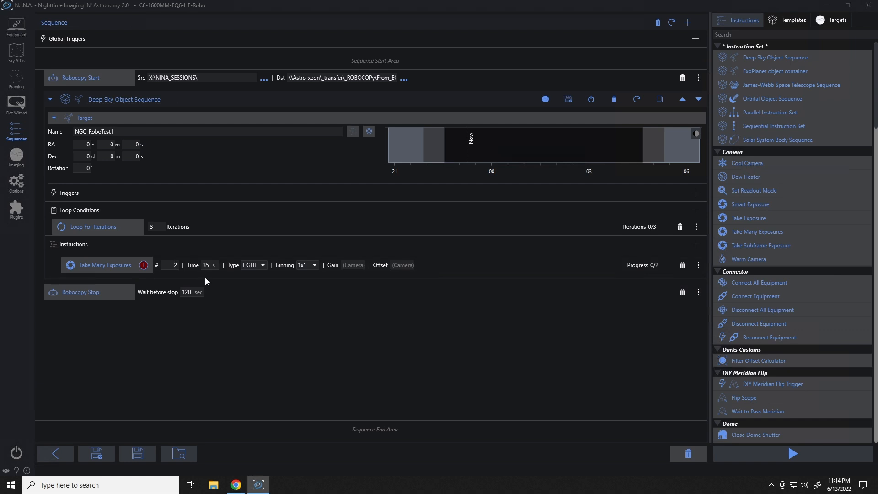
pyautogui.moveTo(5, 22)
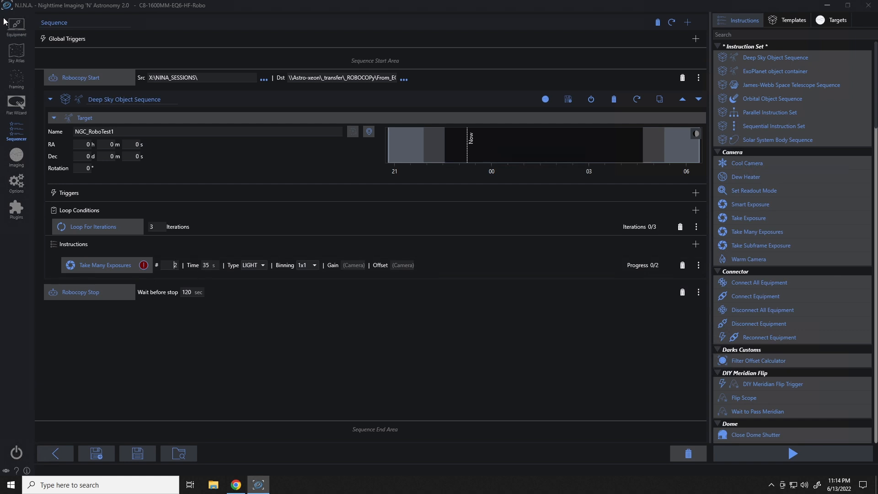
# Step: Connect the ZWO ASI1600MM Pro camera from the Equipment page
pyautogui.click(15, 25)
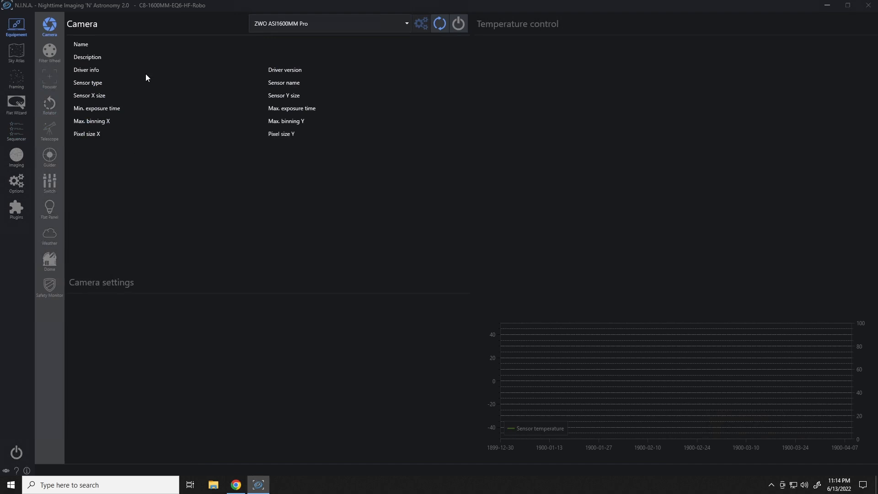
pyautogui.click(457, 23)
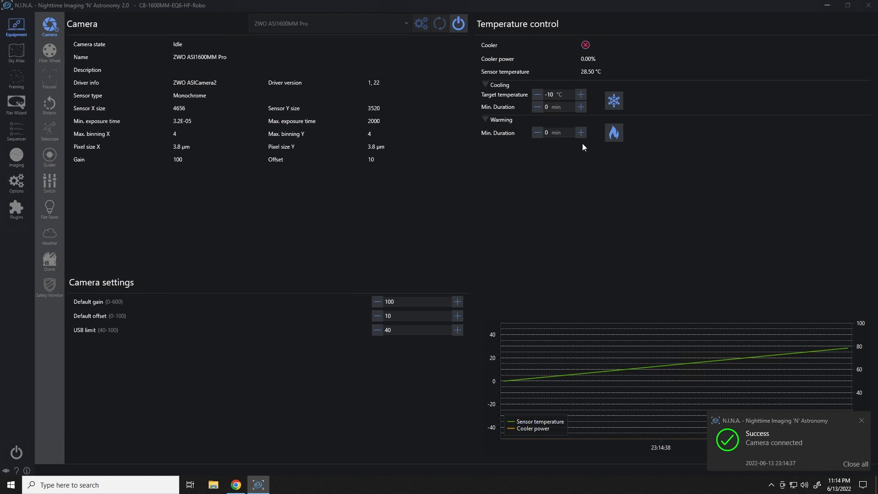
pyautogui.click(613, 101)
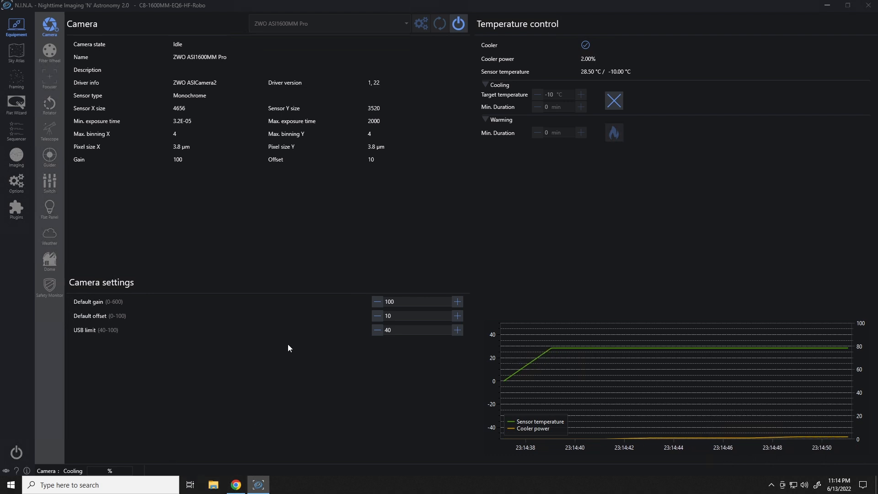
# Step: Open a File Explorer window from the taskbar
pyautogui.click(213, 485)
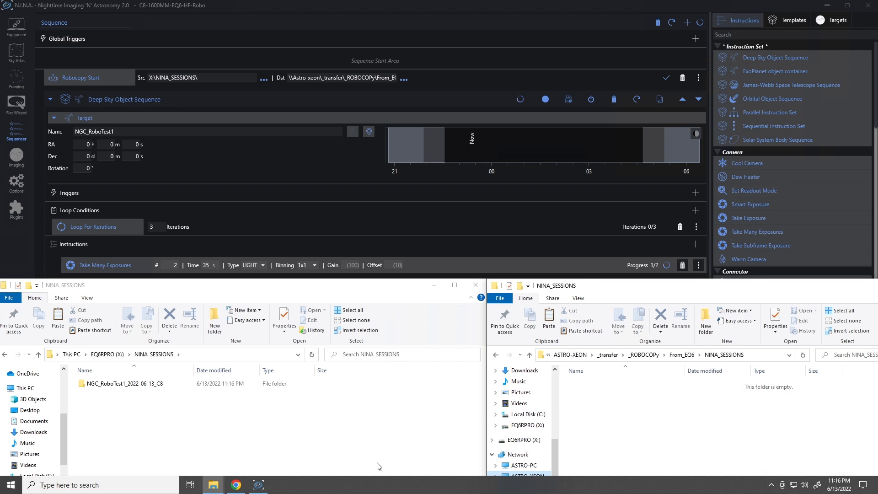
pyautogui.moveTo(324, 306)
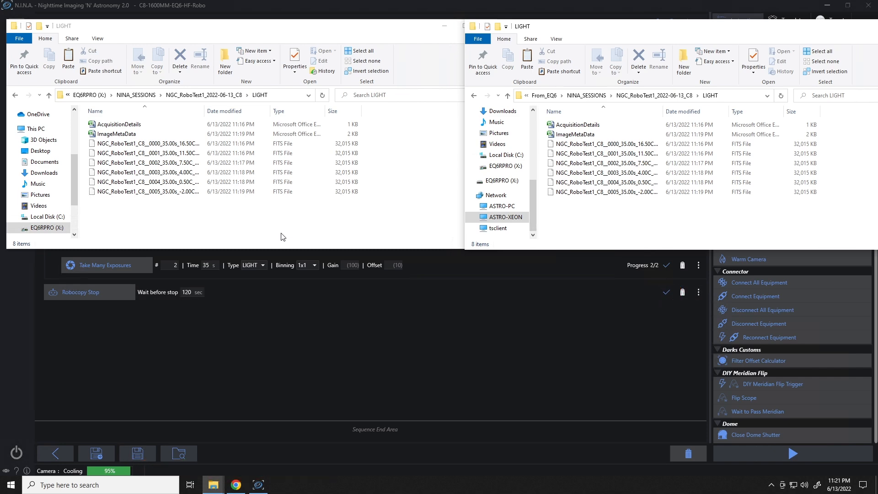
pyautogui.moveTo(374, 342)
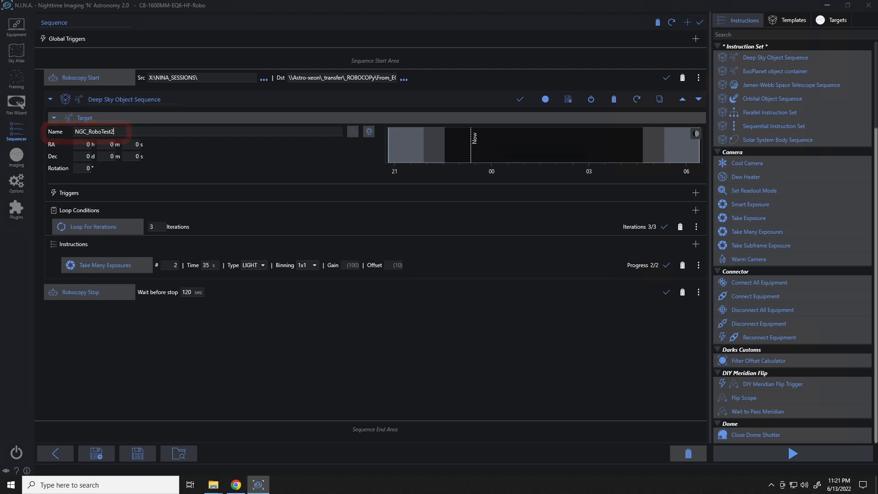
pyautogui.moveTo(671, 23)
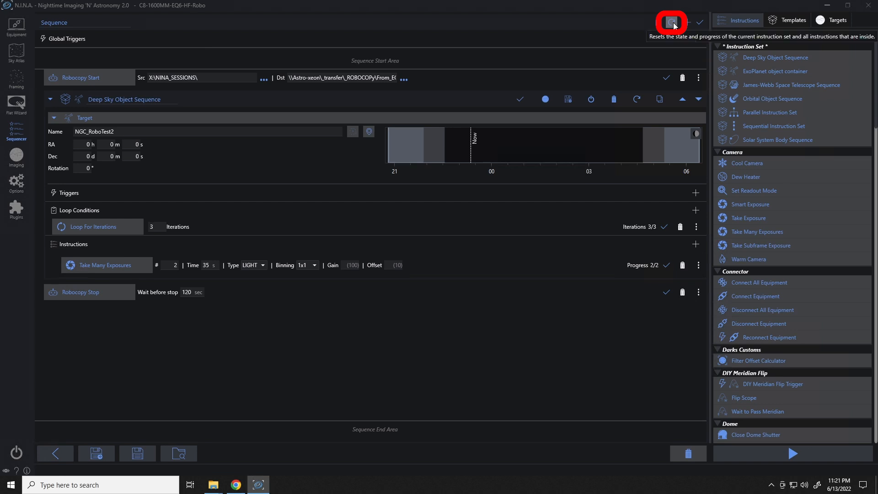
# Step: Reset the NGC_RoboTest2 sequence's run progress back to 0 of 2 exposures
pyautogui.click(671, 23)
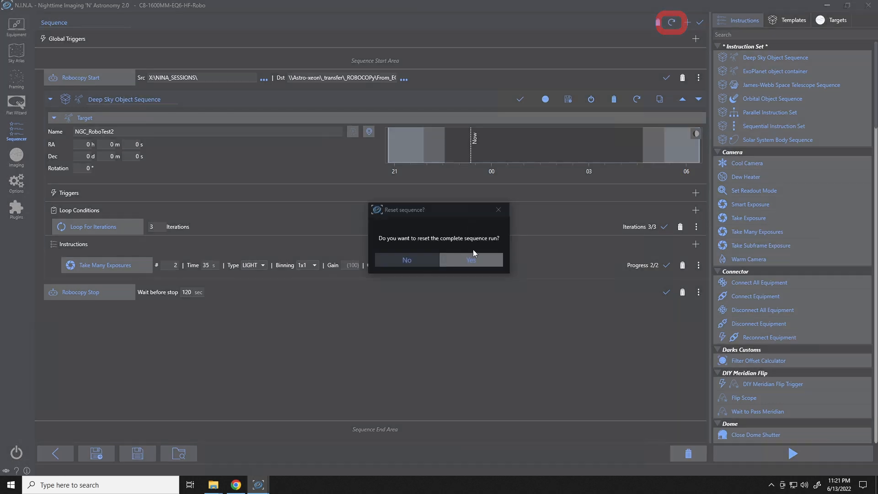
pyautogui.click(471, 260)
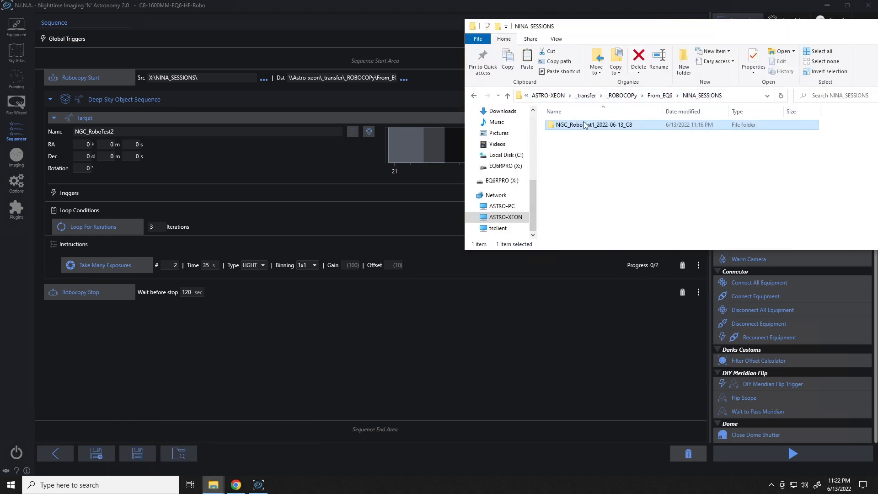
# Step: Permanently delete the NGC_RoboTest1 folder from the ASTRO-XEON NINA_SESSIONS share
pyautogui.rightClick(591, 124)
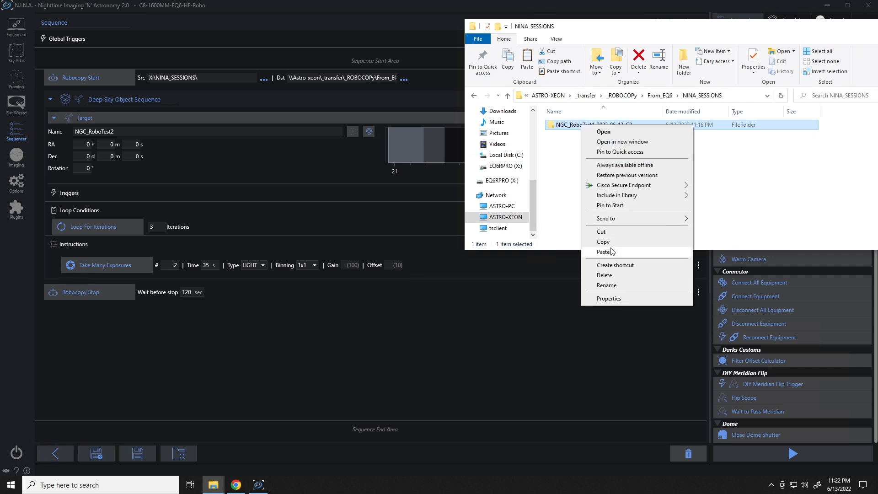
pyautogui.click(604, 275)
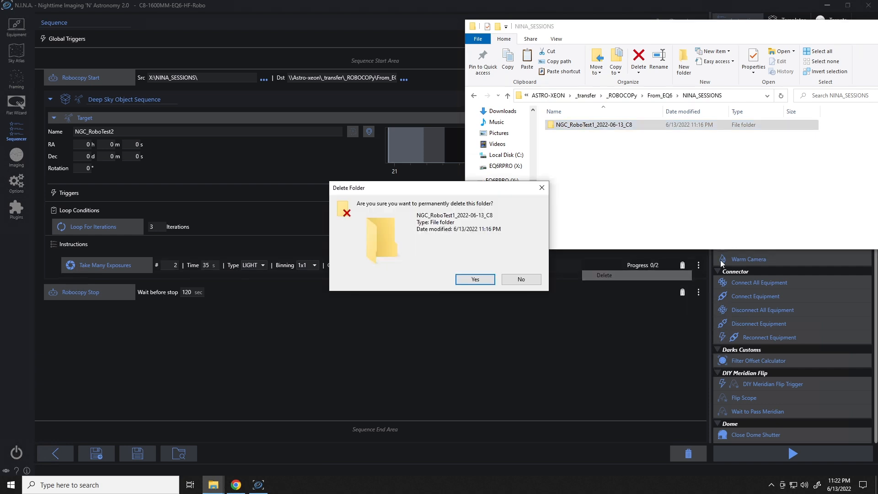
pyautogui.click(474, 279)
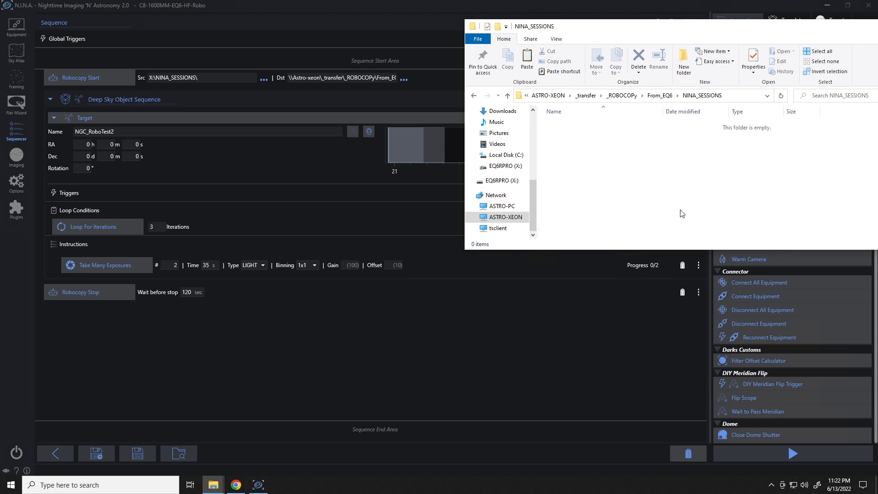
pyautogui.moveTo(425, 382)
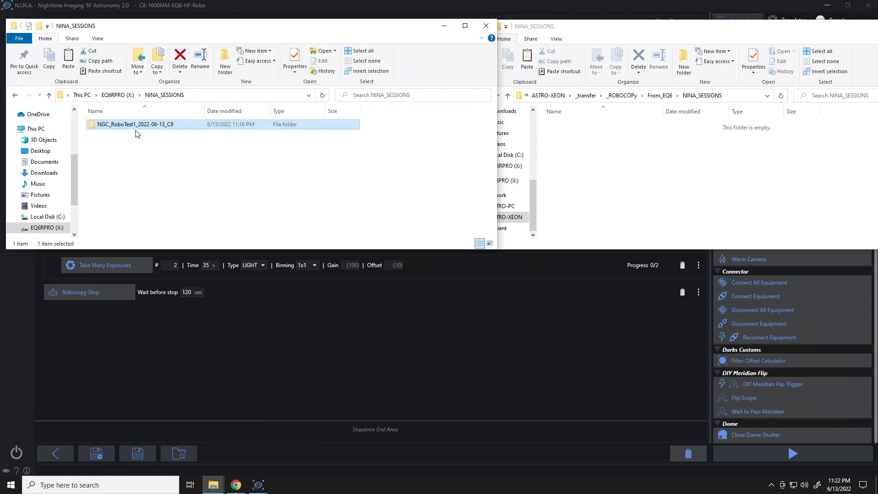
pyautogui.moveTo(763, 190)
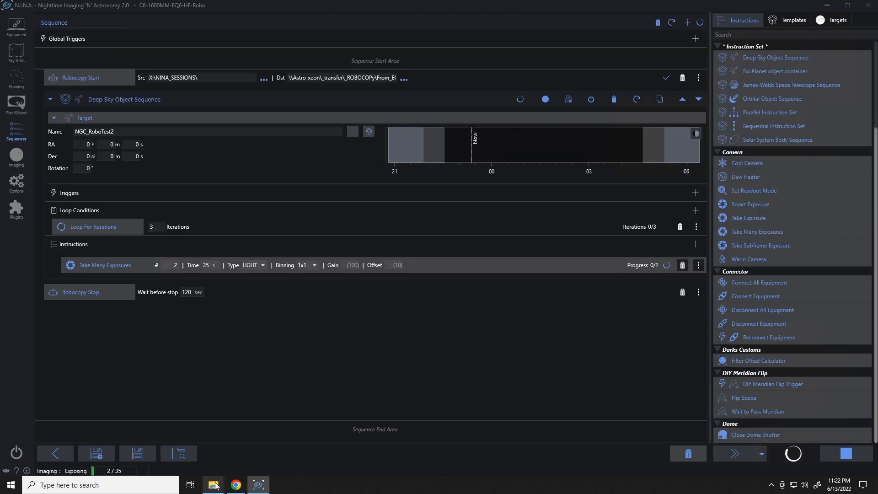
# Step: Open NGC_RoboTest1 on the network share and local NGC_RoboTest1 > LIGHT to compare frames
pyautogui.click(213, 485)
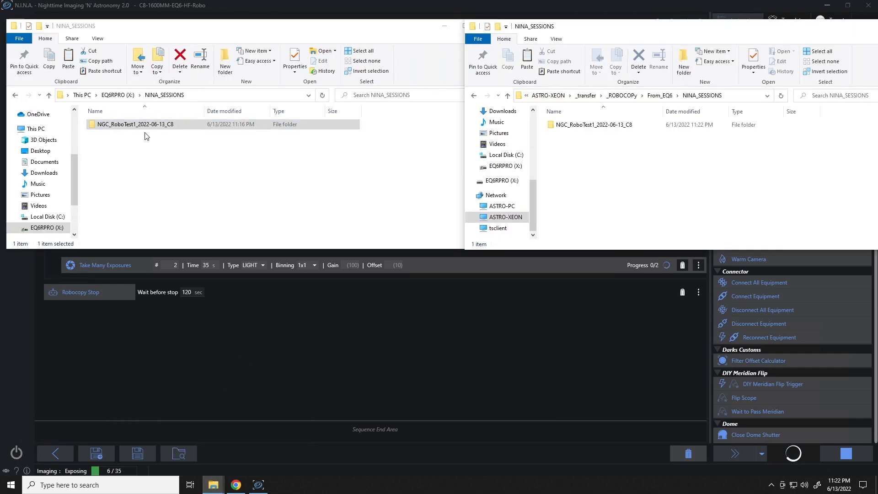
pyautogui.doubleClick(593, 124)
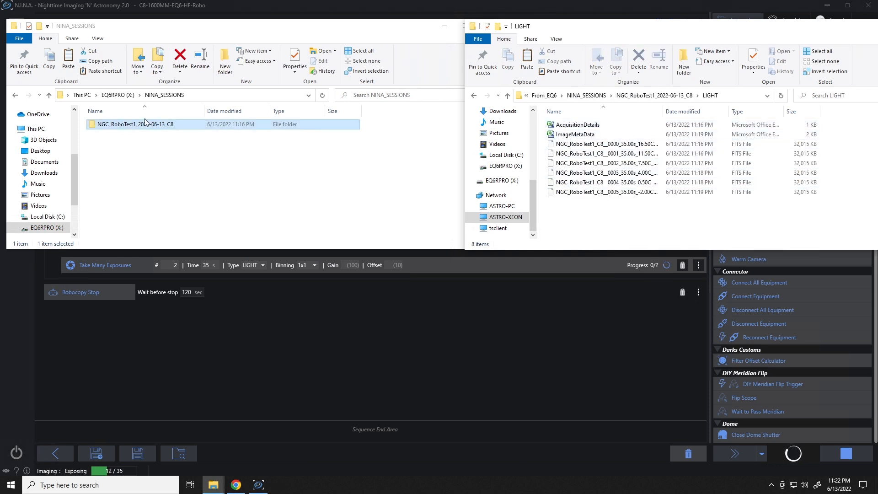
pyautogui.doubleClick(132, 124)
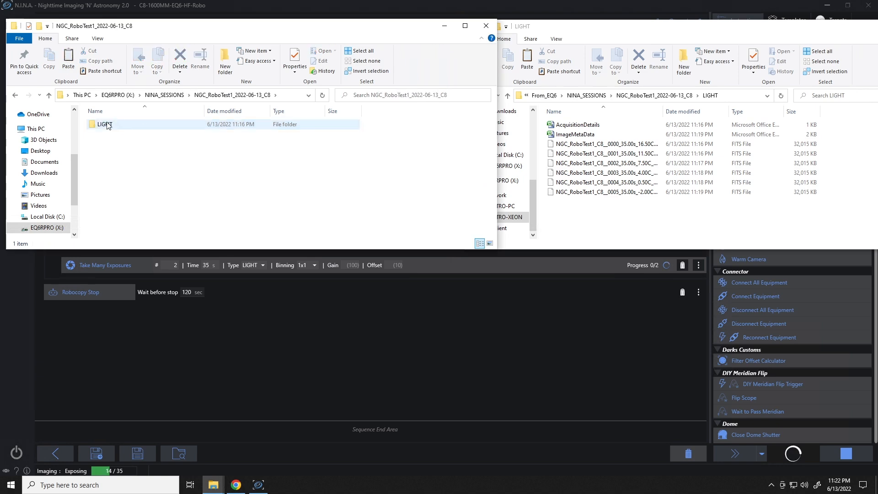
pyautogui.doubleClick(105, 124)
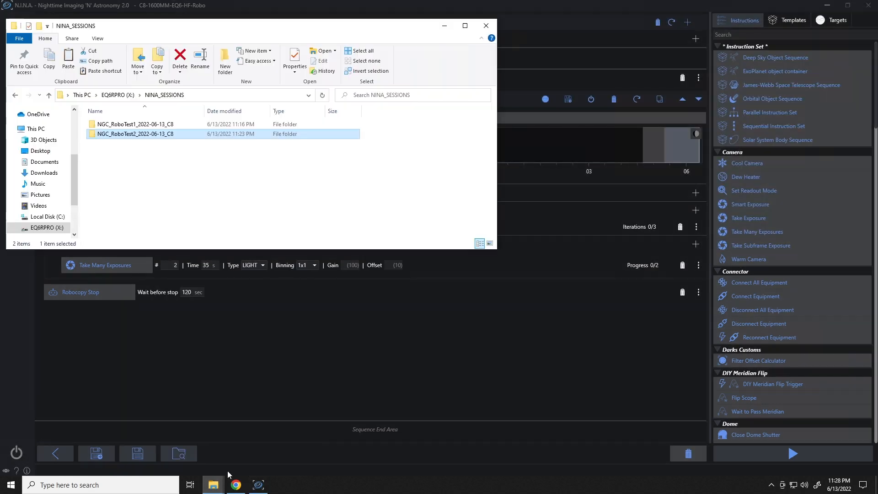
# Step: Delete the NGC_RoboTest1 and NGC_RoboTest2 folders from local NINA_SESSIONS
pyautogui.rightClick(135, 129)
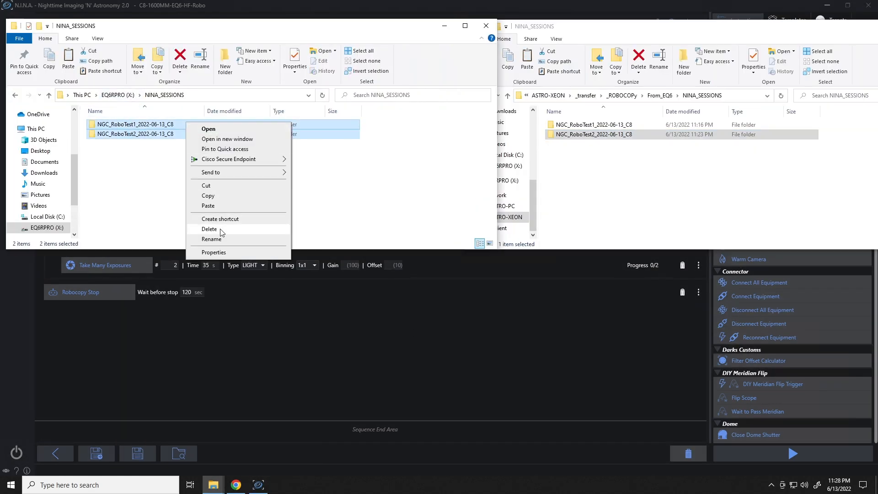
pyautogui.click(209, 229)
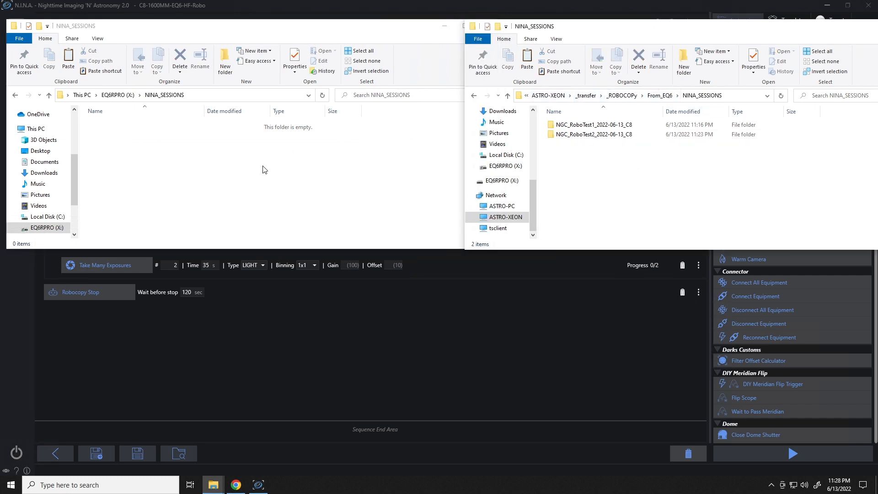
pyautogui.moveTo(556, 332)
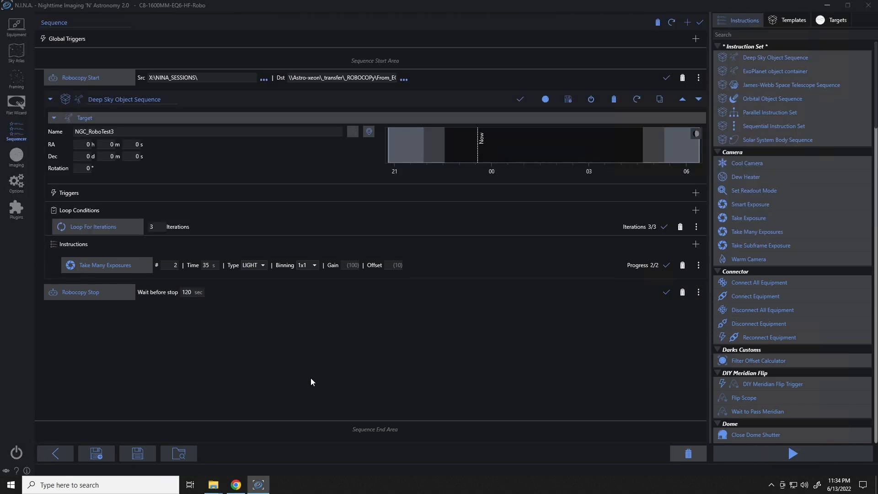
# Step: Remove the Robocopy item and drag File Sync at Session End into the end area, expanded
pyautogui.click(50, 99)
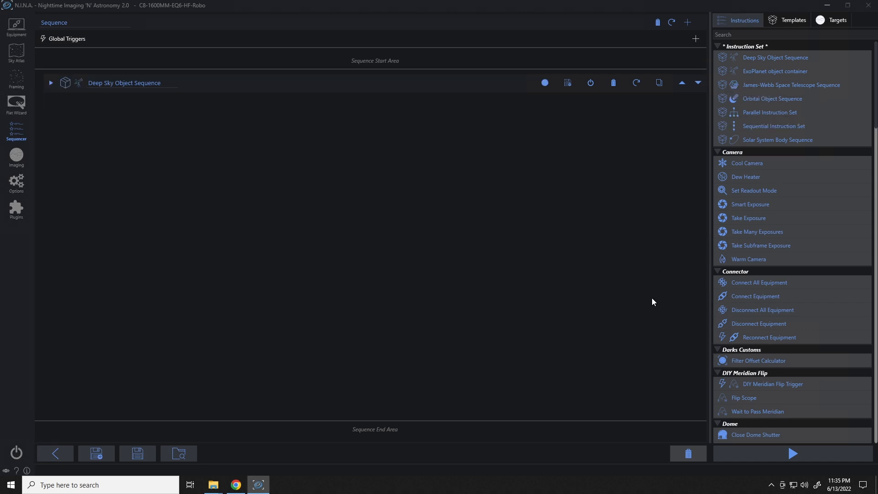
pyautogui.click(793, 19)
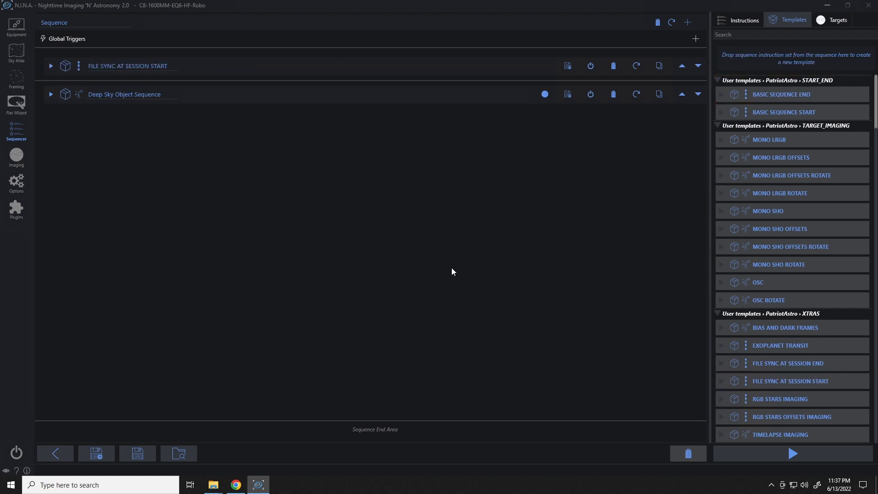
pyautogui.moveTo(339, 192)
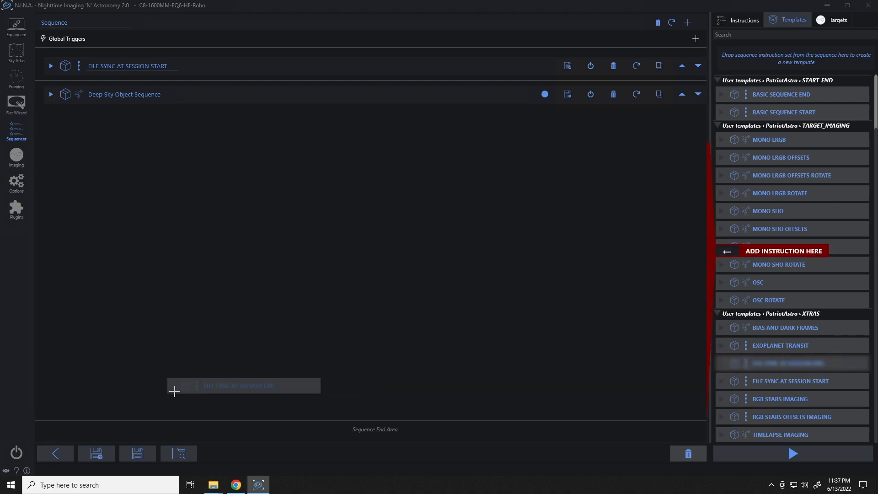
pyautogui.moveTo(243, 385); pyautogui.dragTo(132, 432)
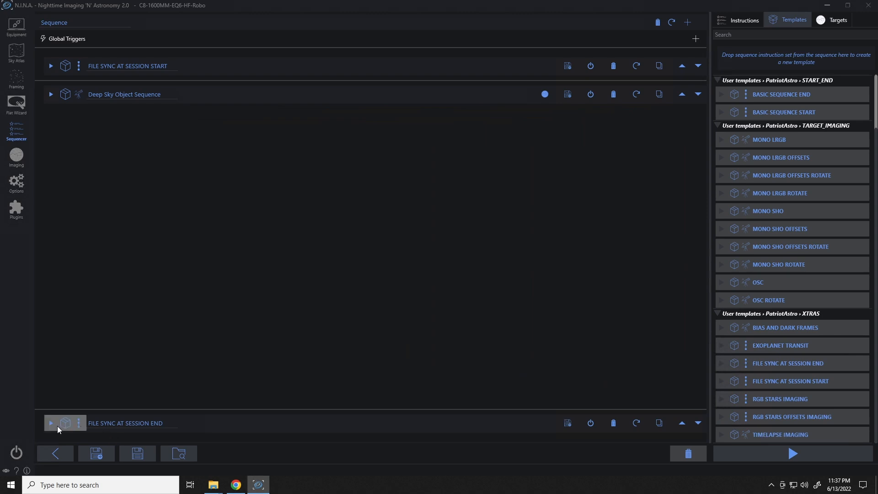
pyautogui.click(50, 422)
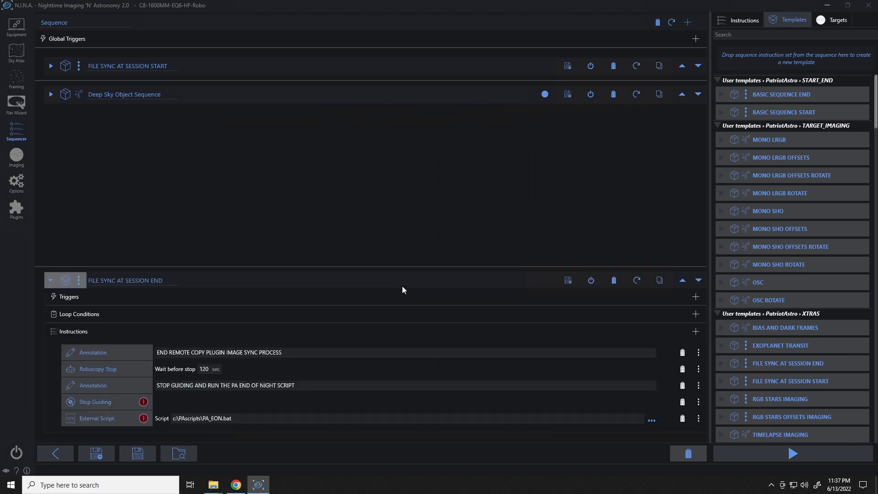